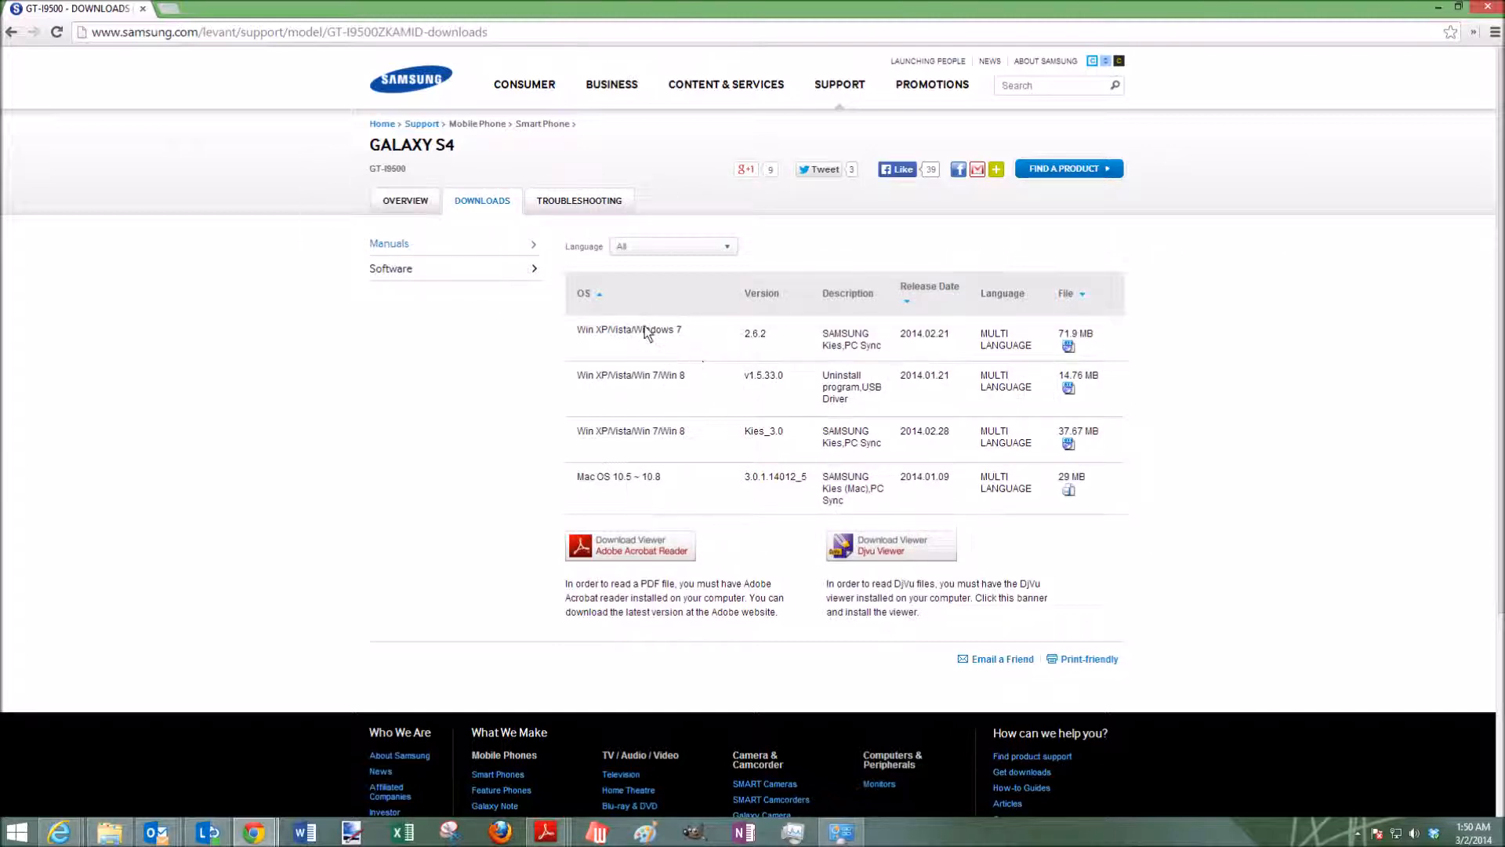
pyautogui.moveTo(465, 378)
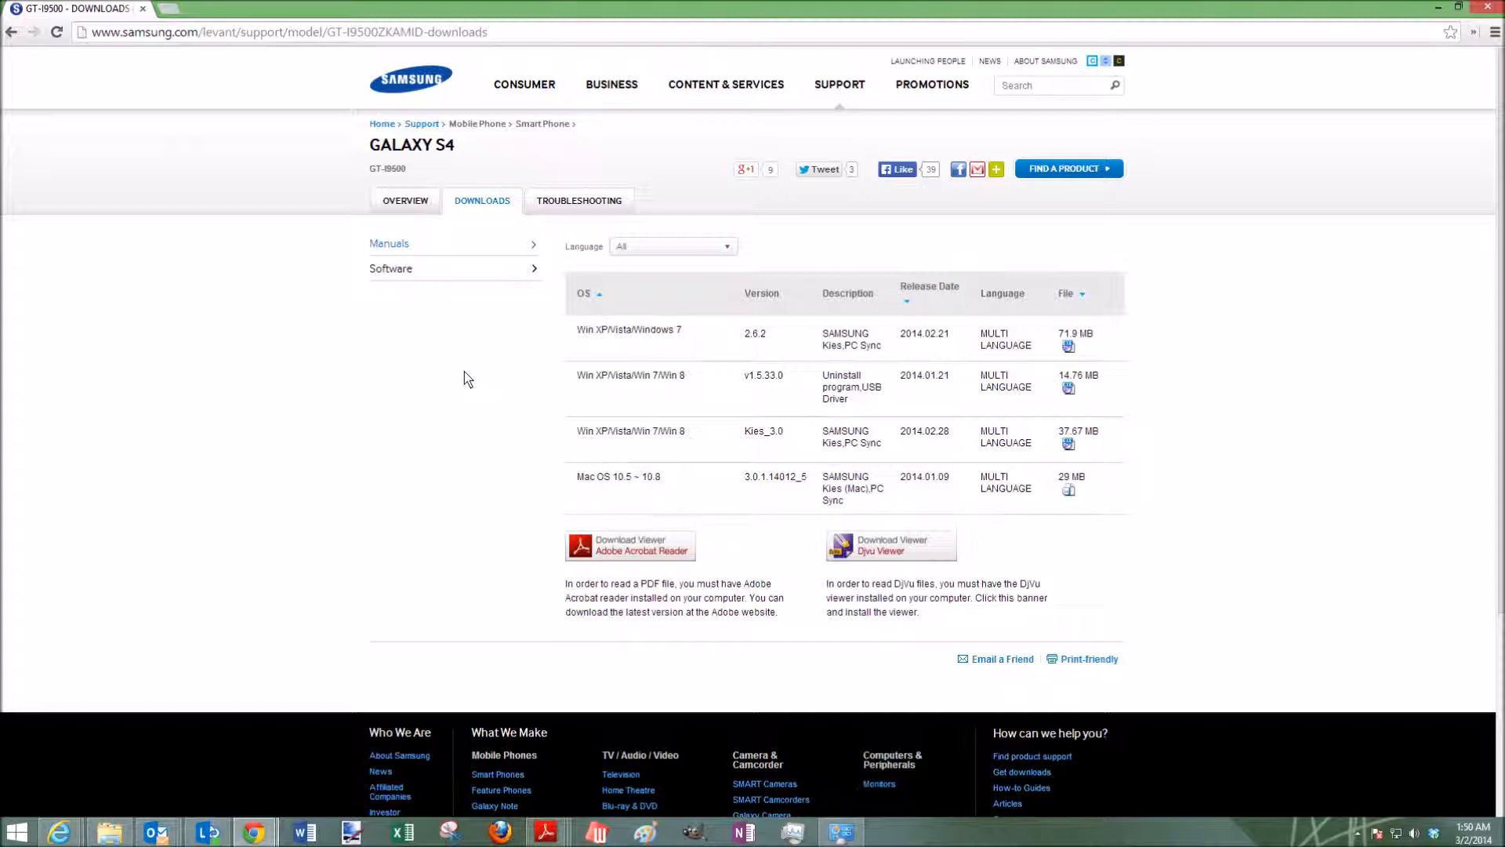
pyautogui.moveTo(468, 382)
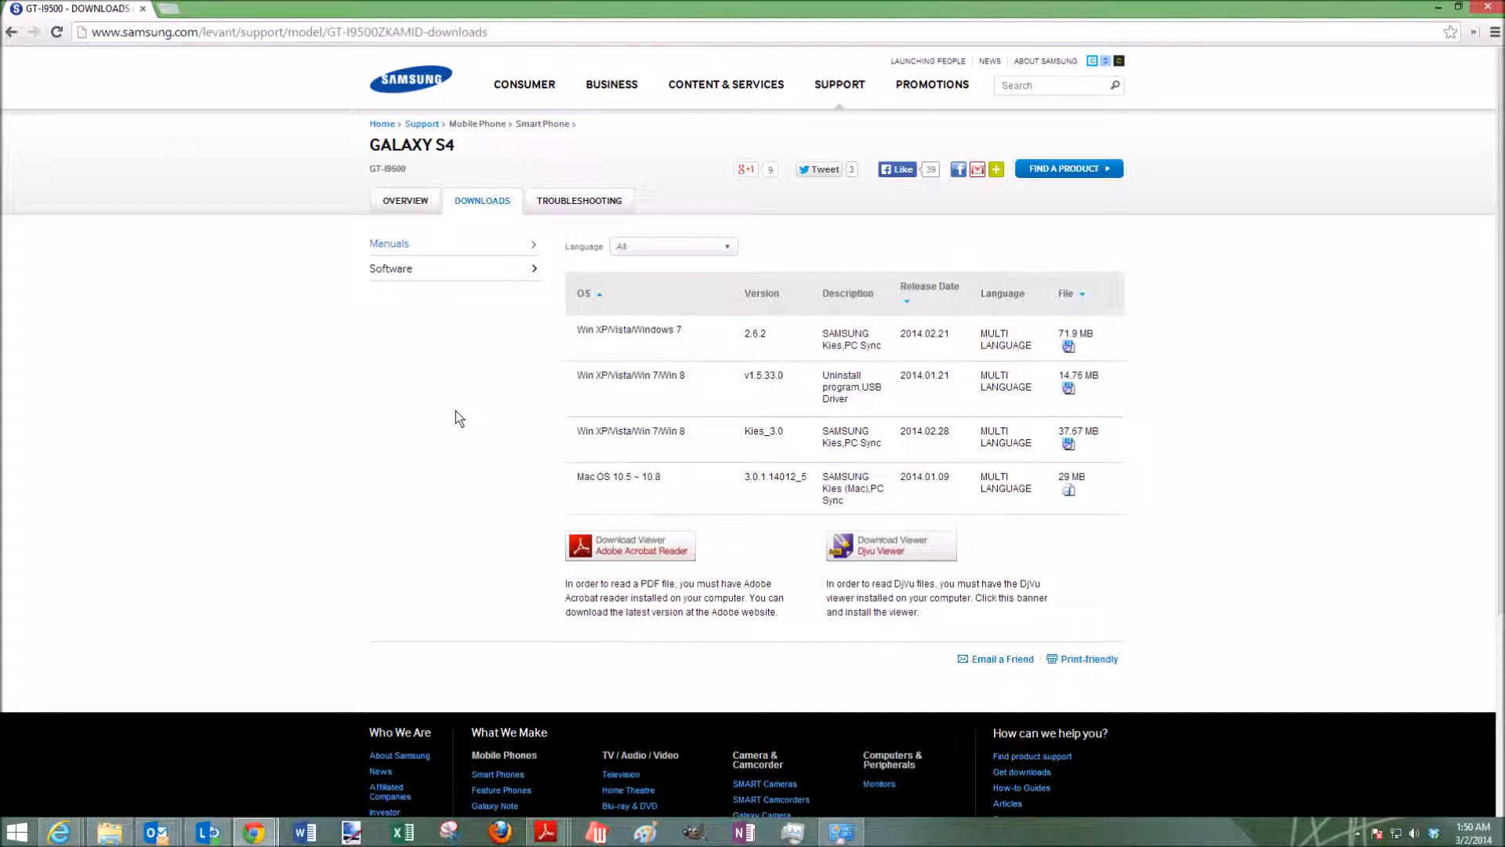
pyautogui.moveTo(345, 46)
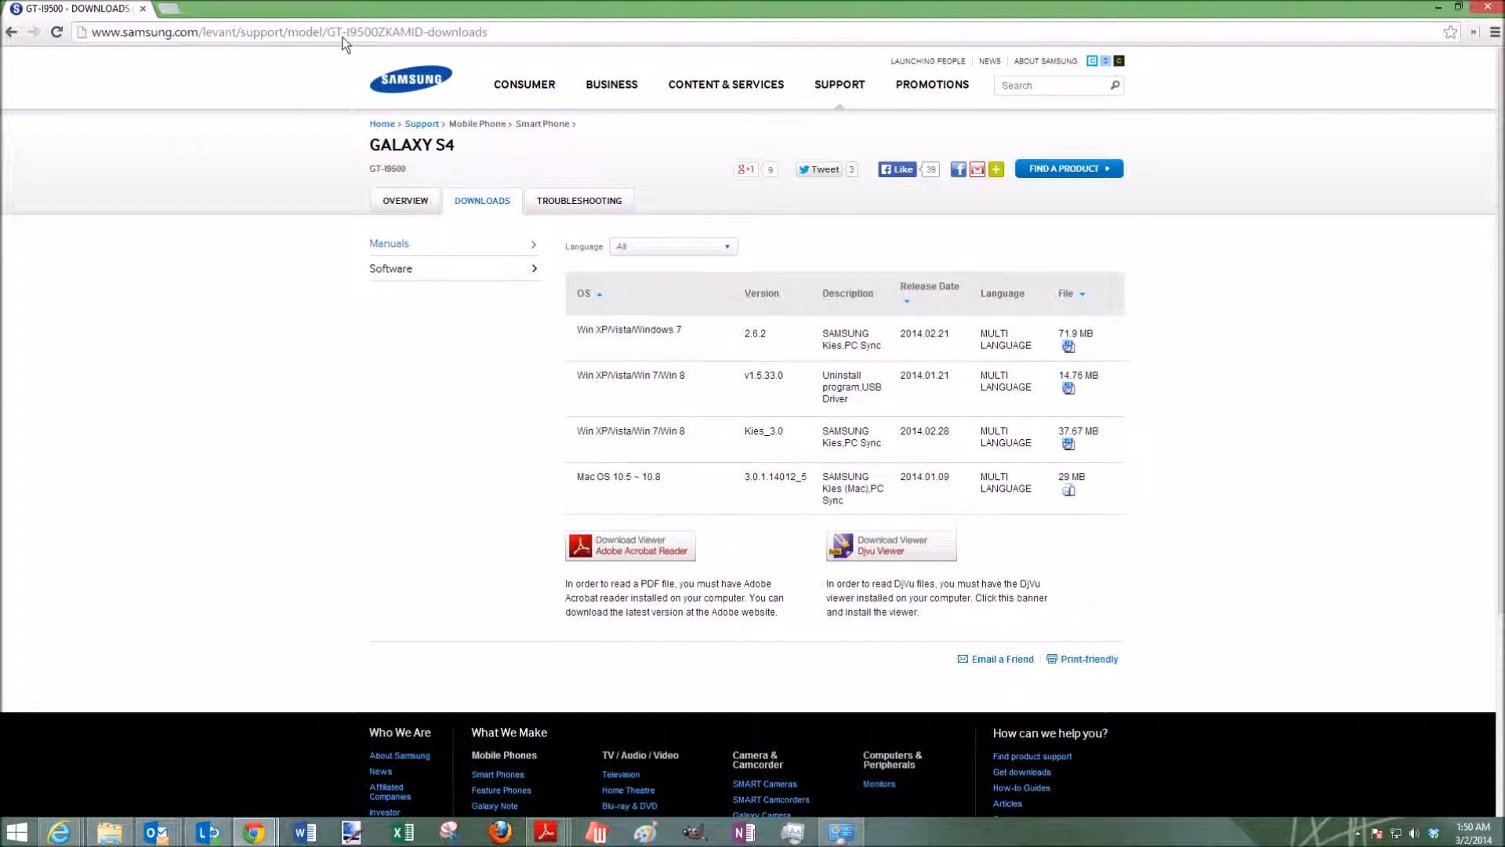
# Download Kies3Setup from the Galaxy S4 downloads page and run it from Downloads.
pyautogui.click(289, 32)
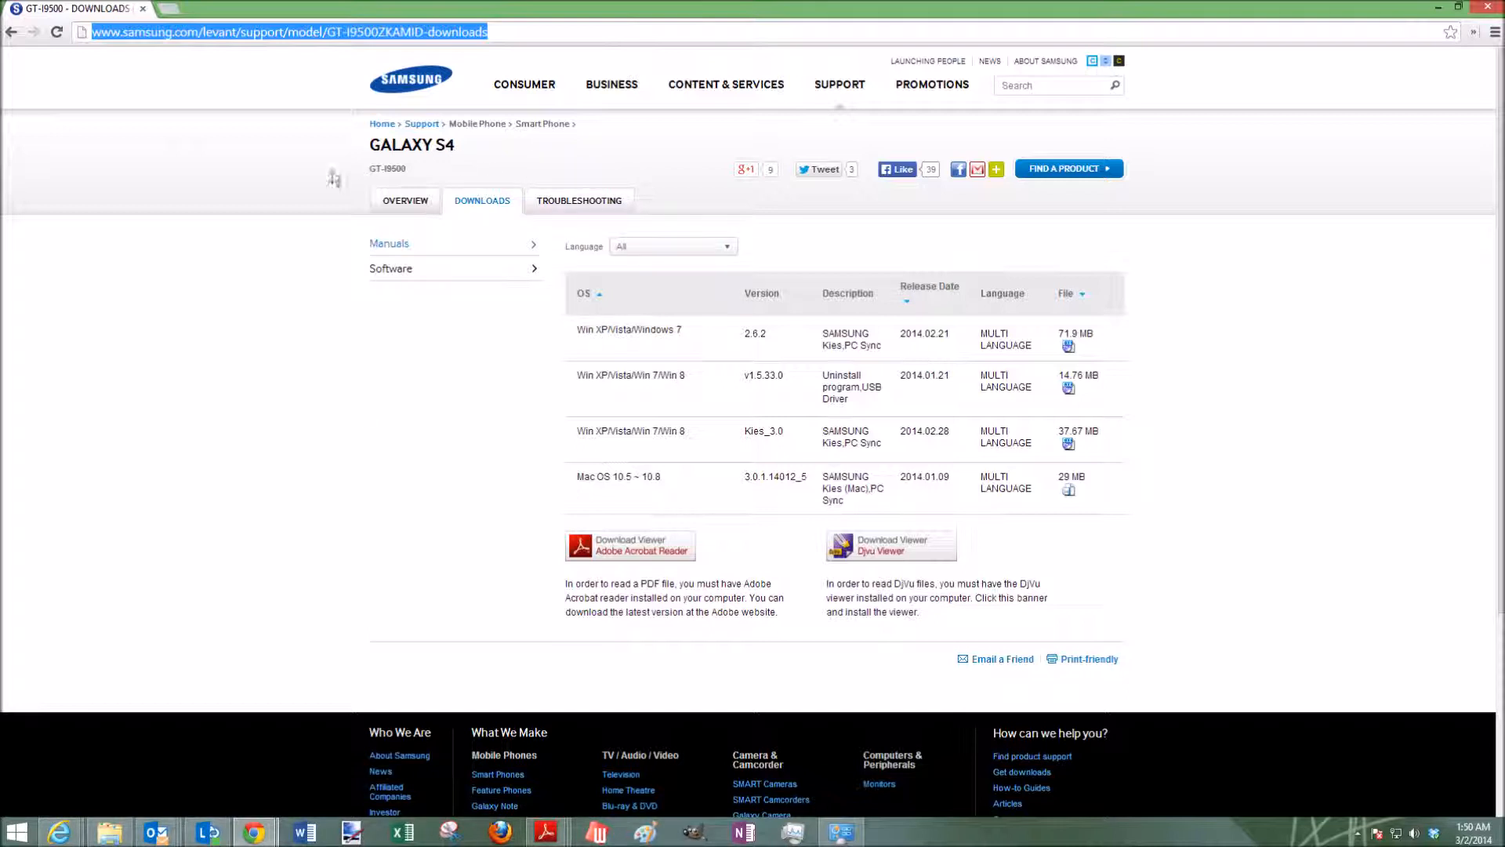
pyautogui.moveTo(804, 443)
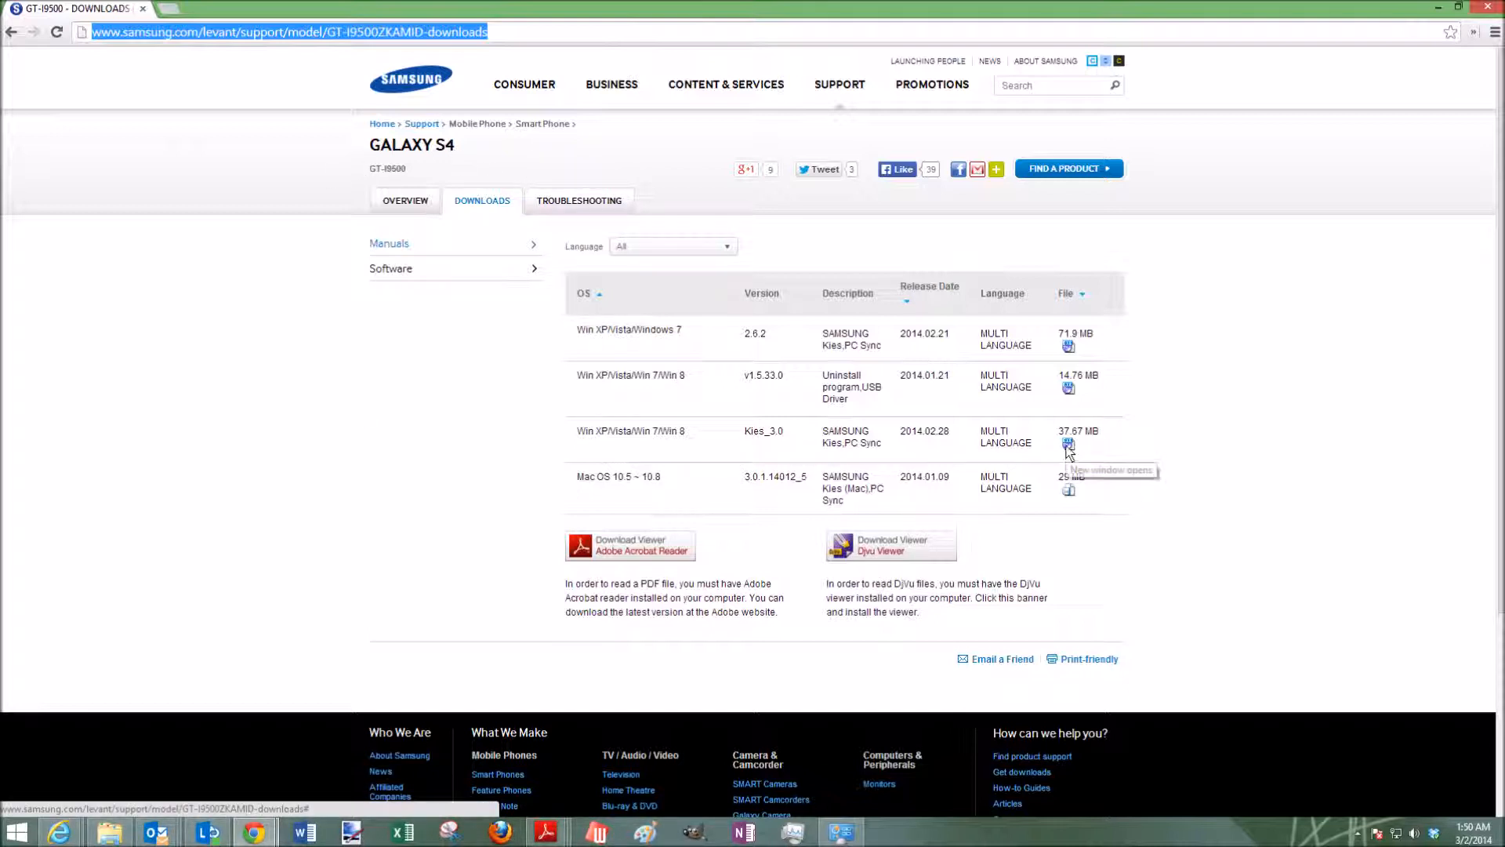
pyautogui.moveTo(1212, 417)
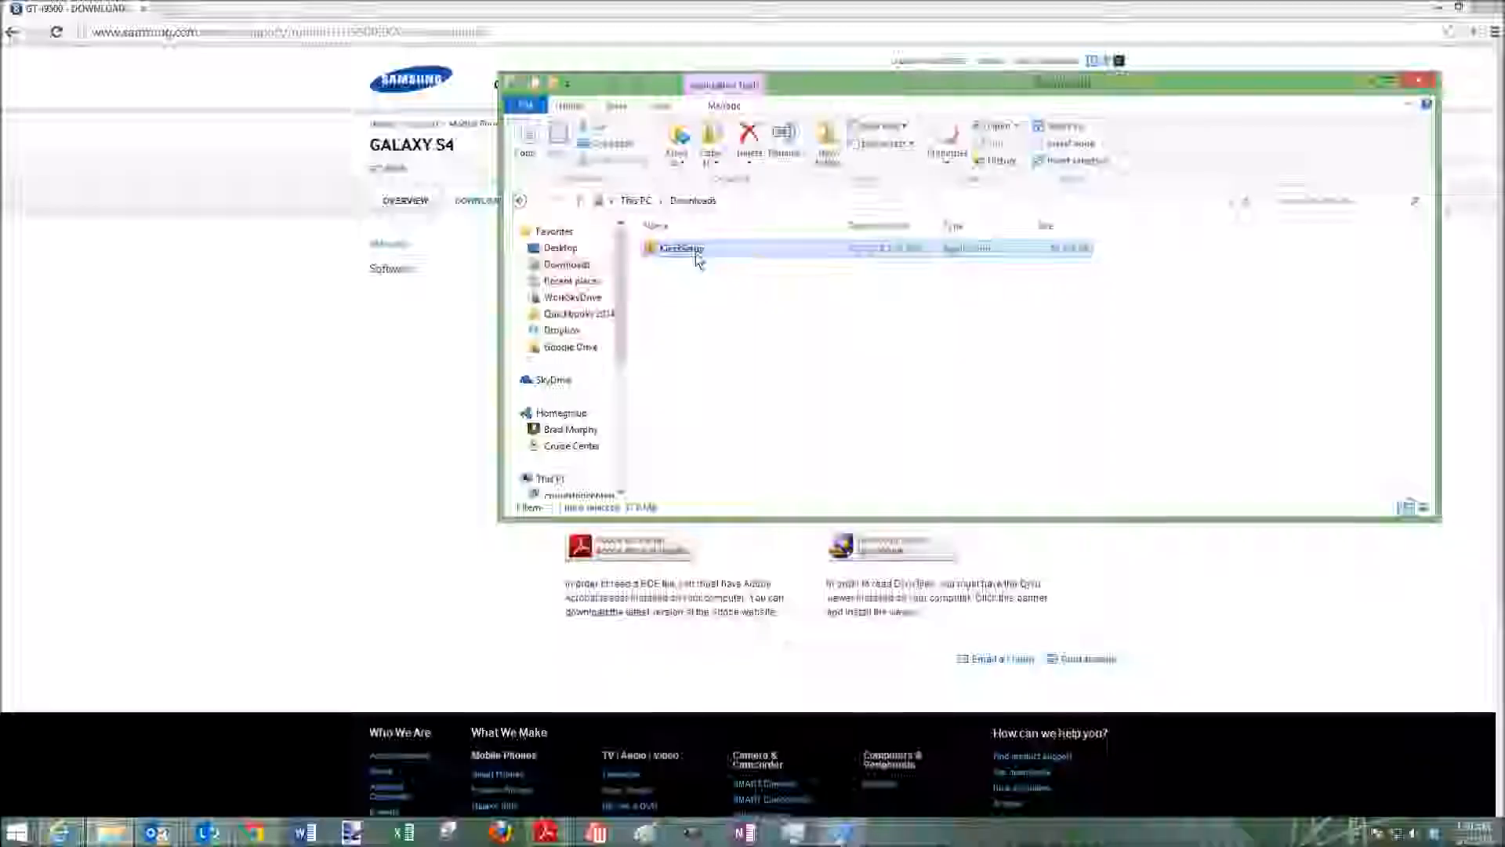
pyautogui.doubleClick(679, 248)
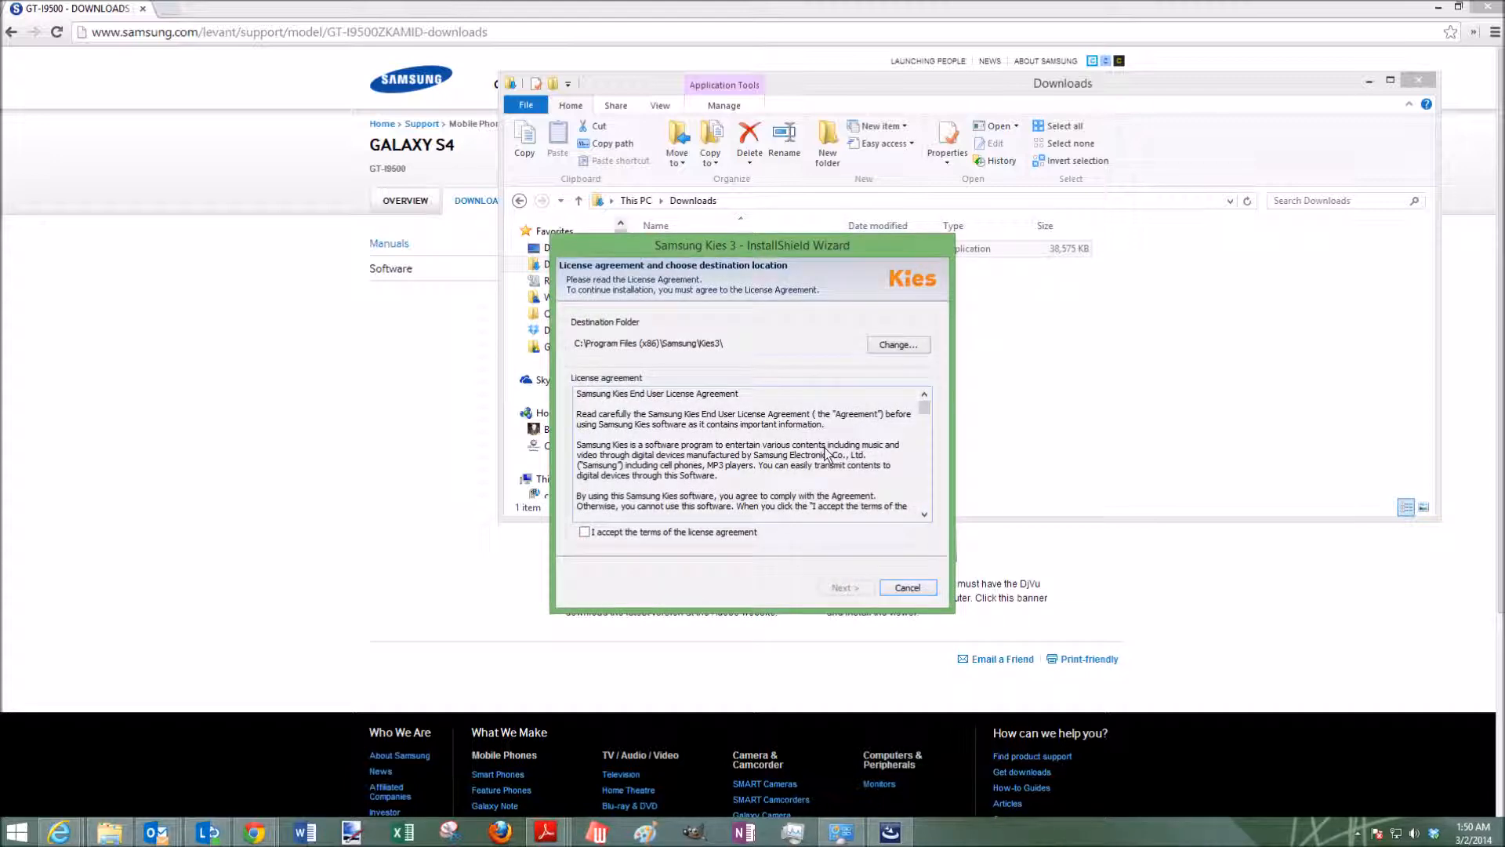
pyautogui.moveTo(625, 544)
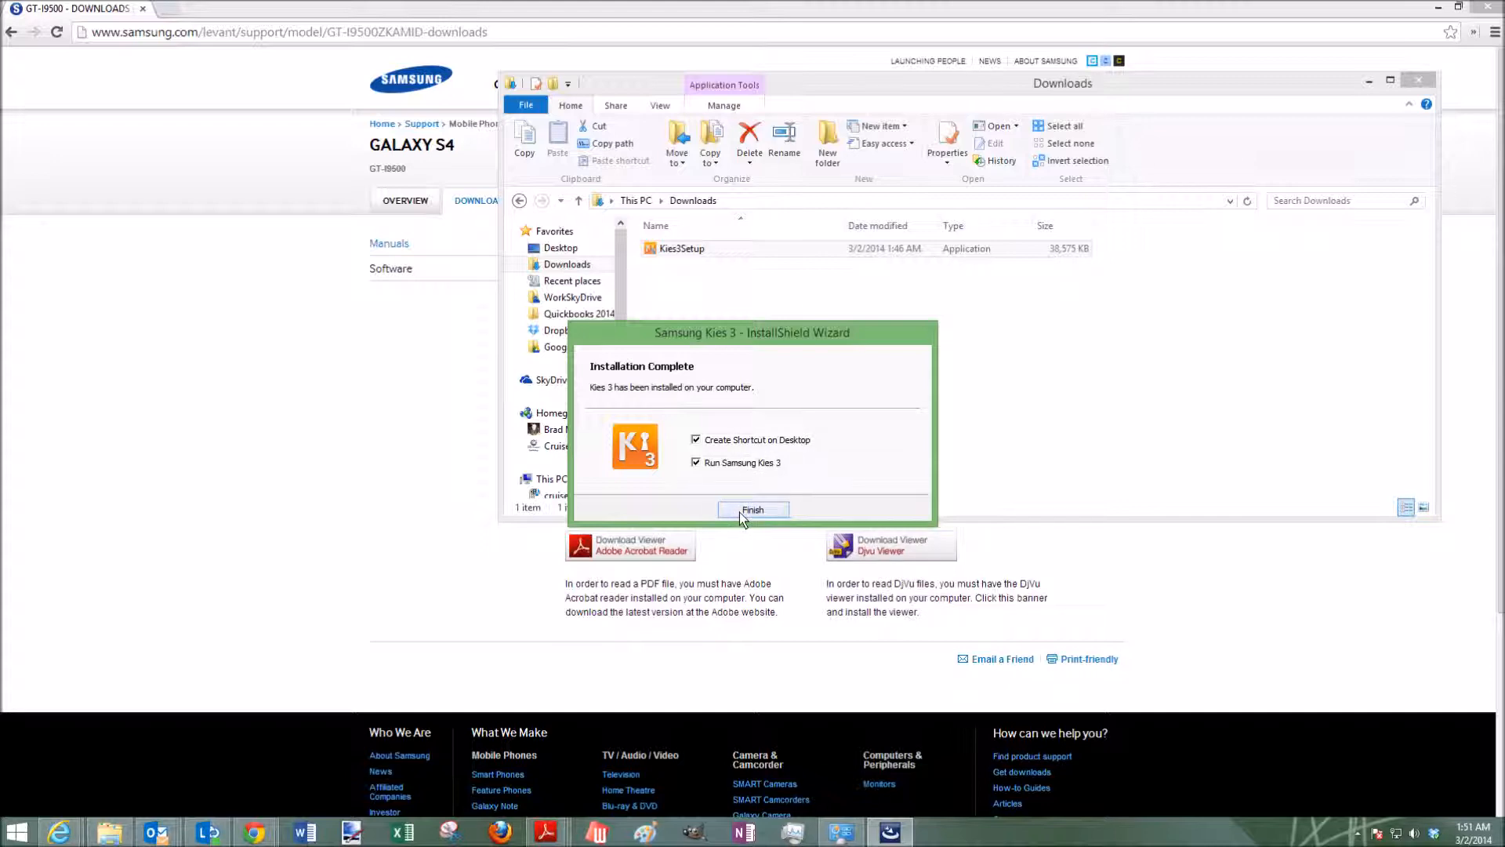
# Finish the InstallShield wizard with Run Samsung Kies 3 checked so the app starts.
pyautogui.click(753, 509)
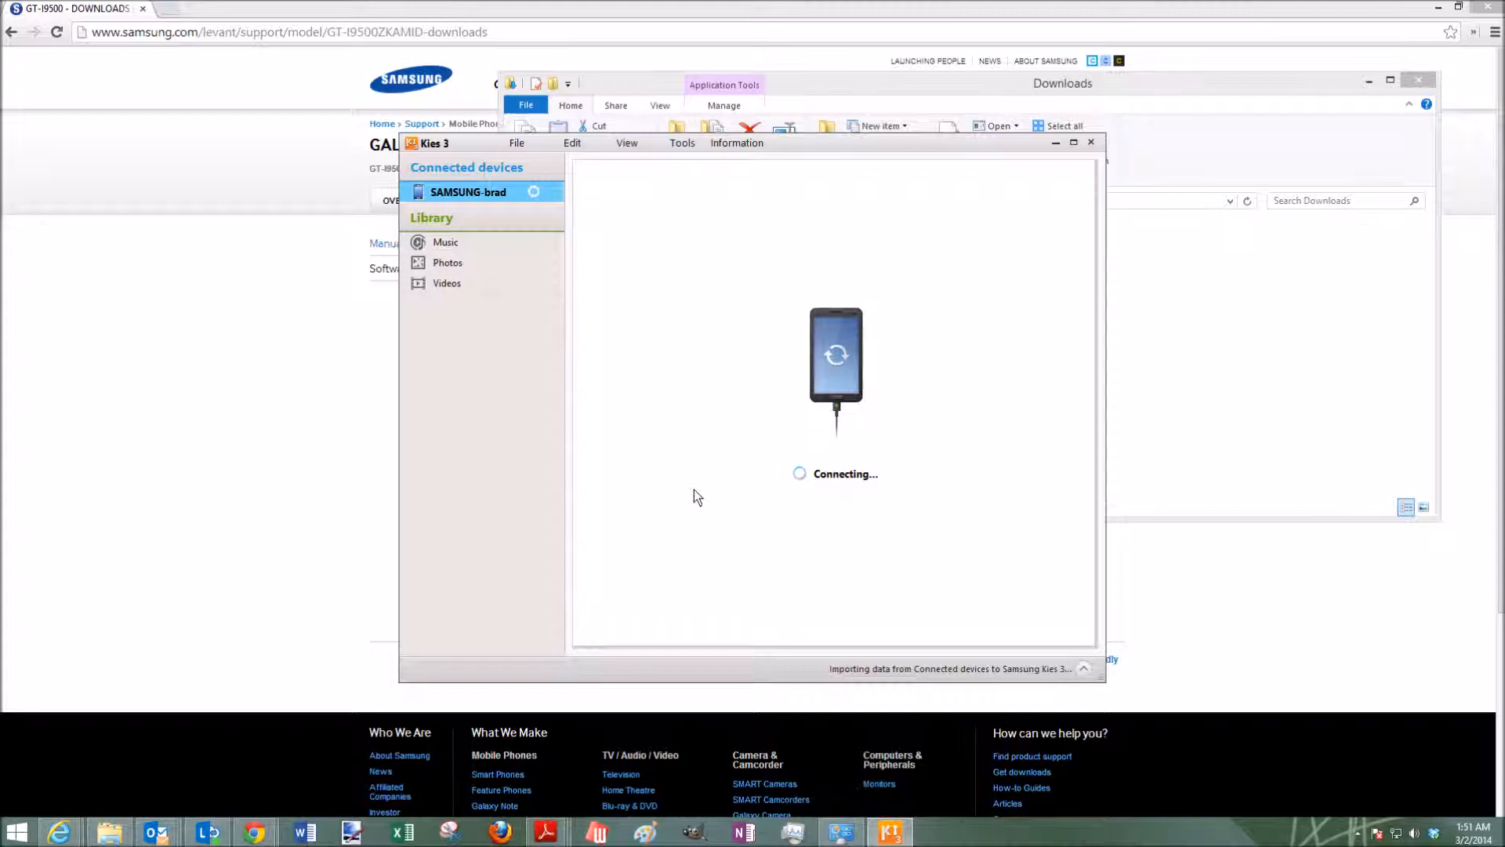
pyautogui.moveTo(570, 208)
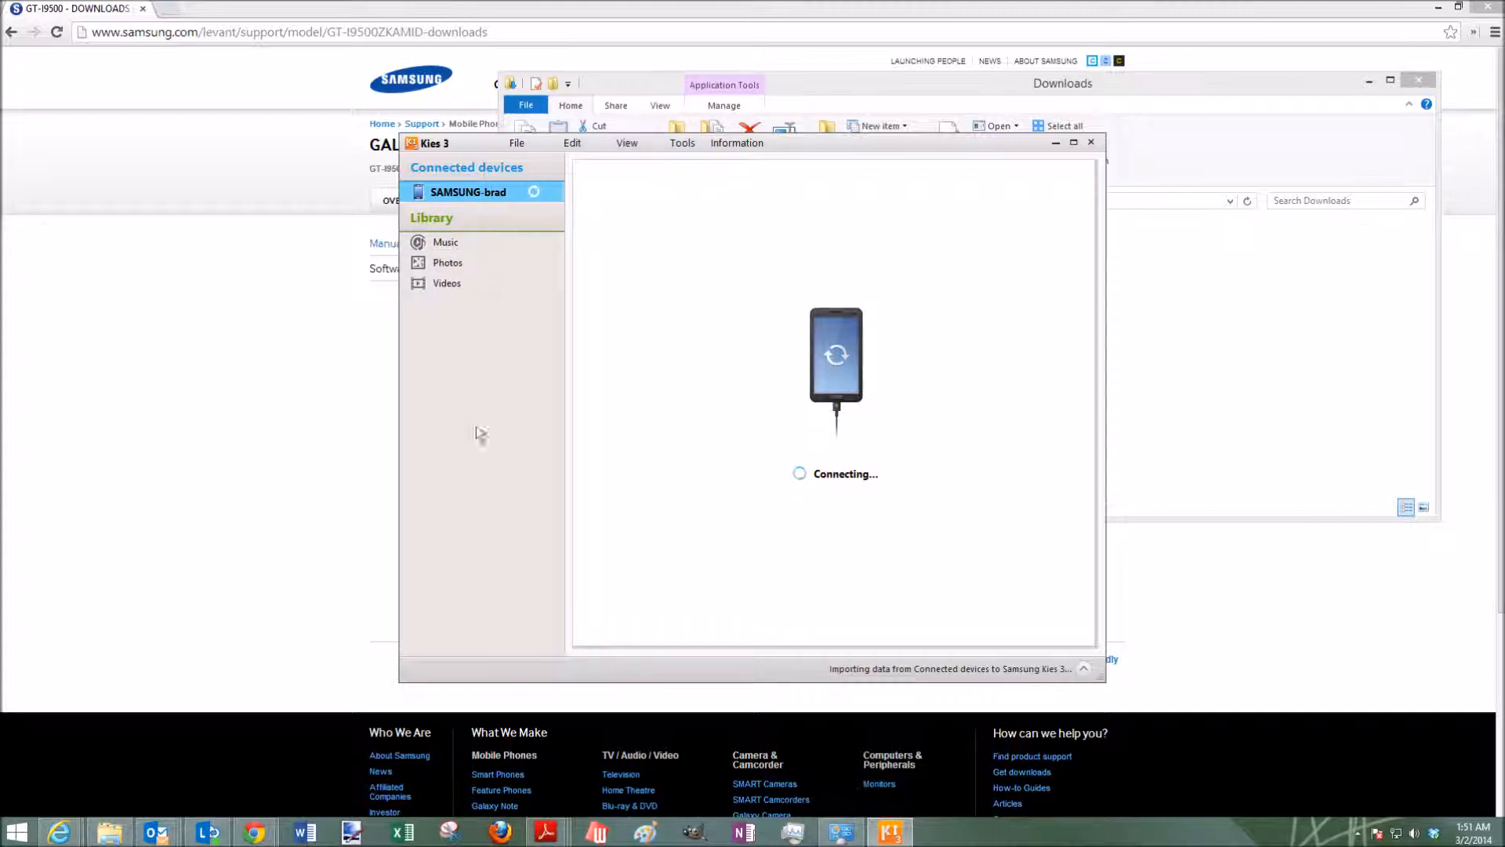
pyautogui.moveTo(447, 282)
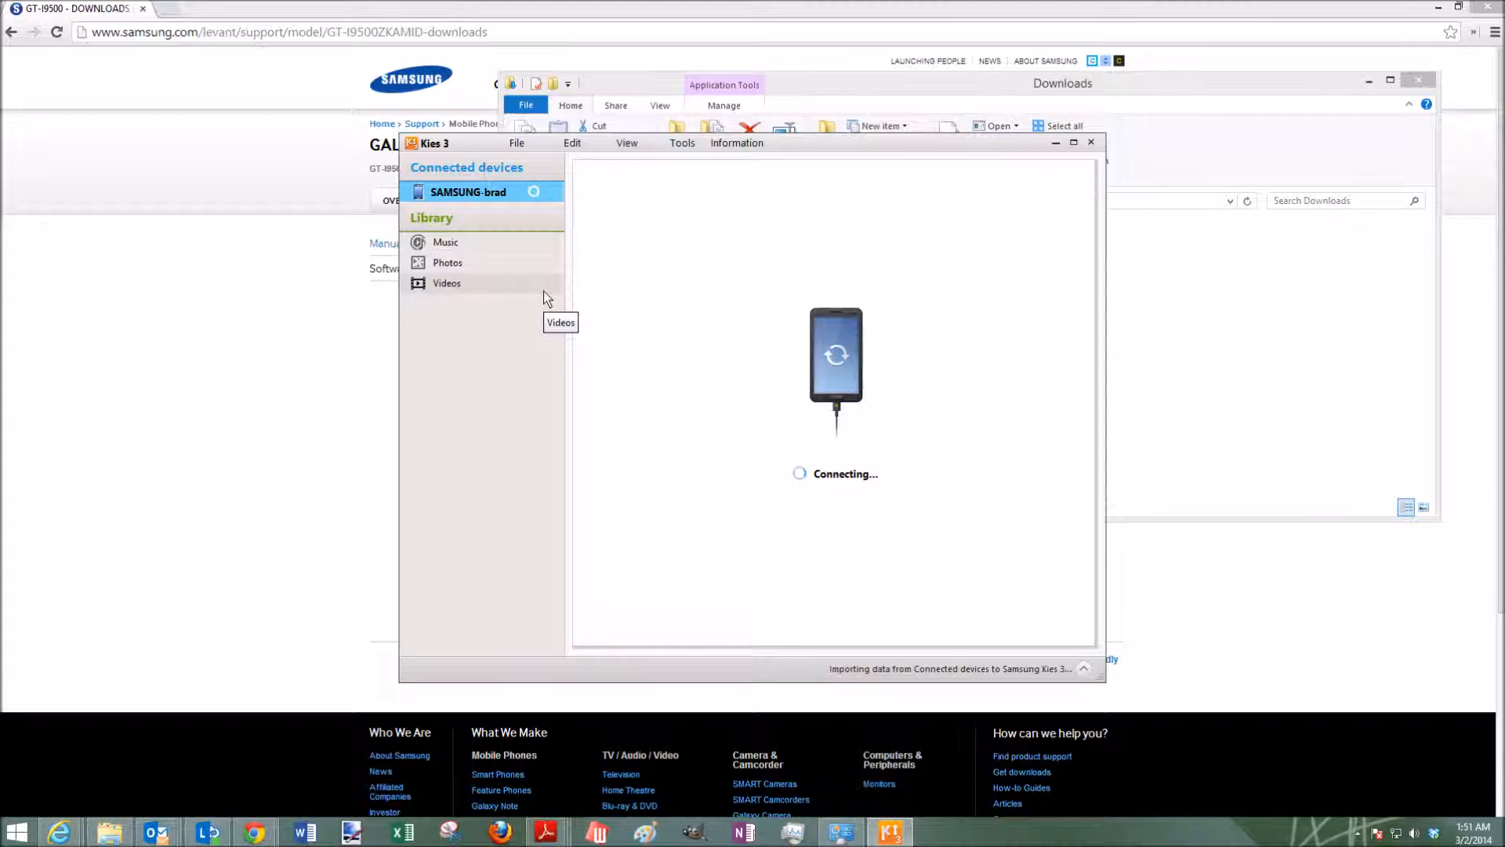
pyautogui.moveTo(540, 309)
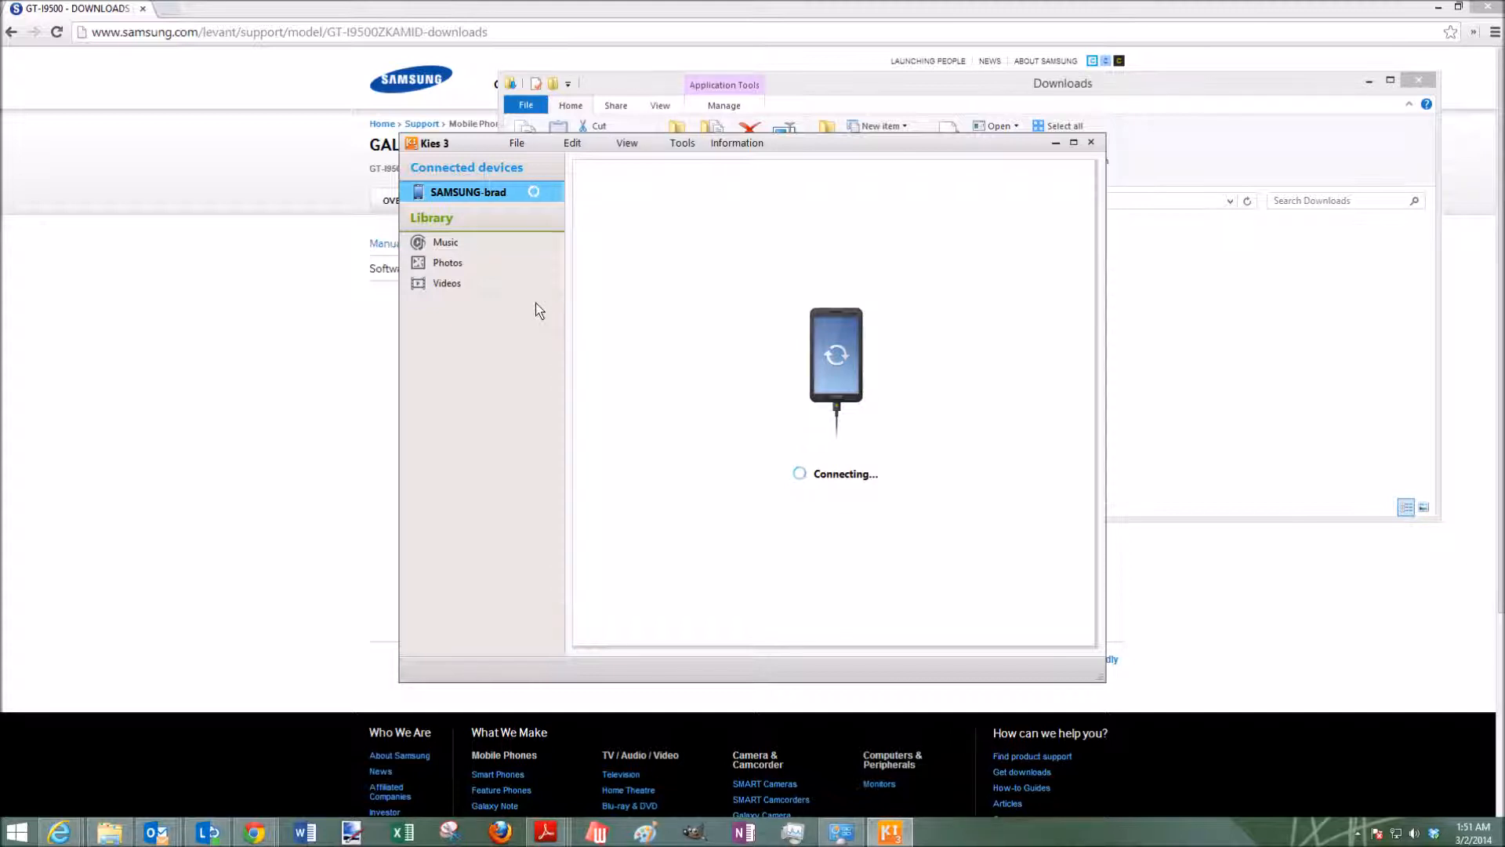
pyautogui.moveTo(741, 284)
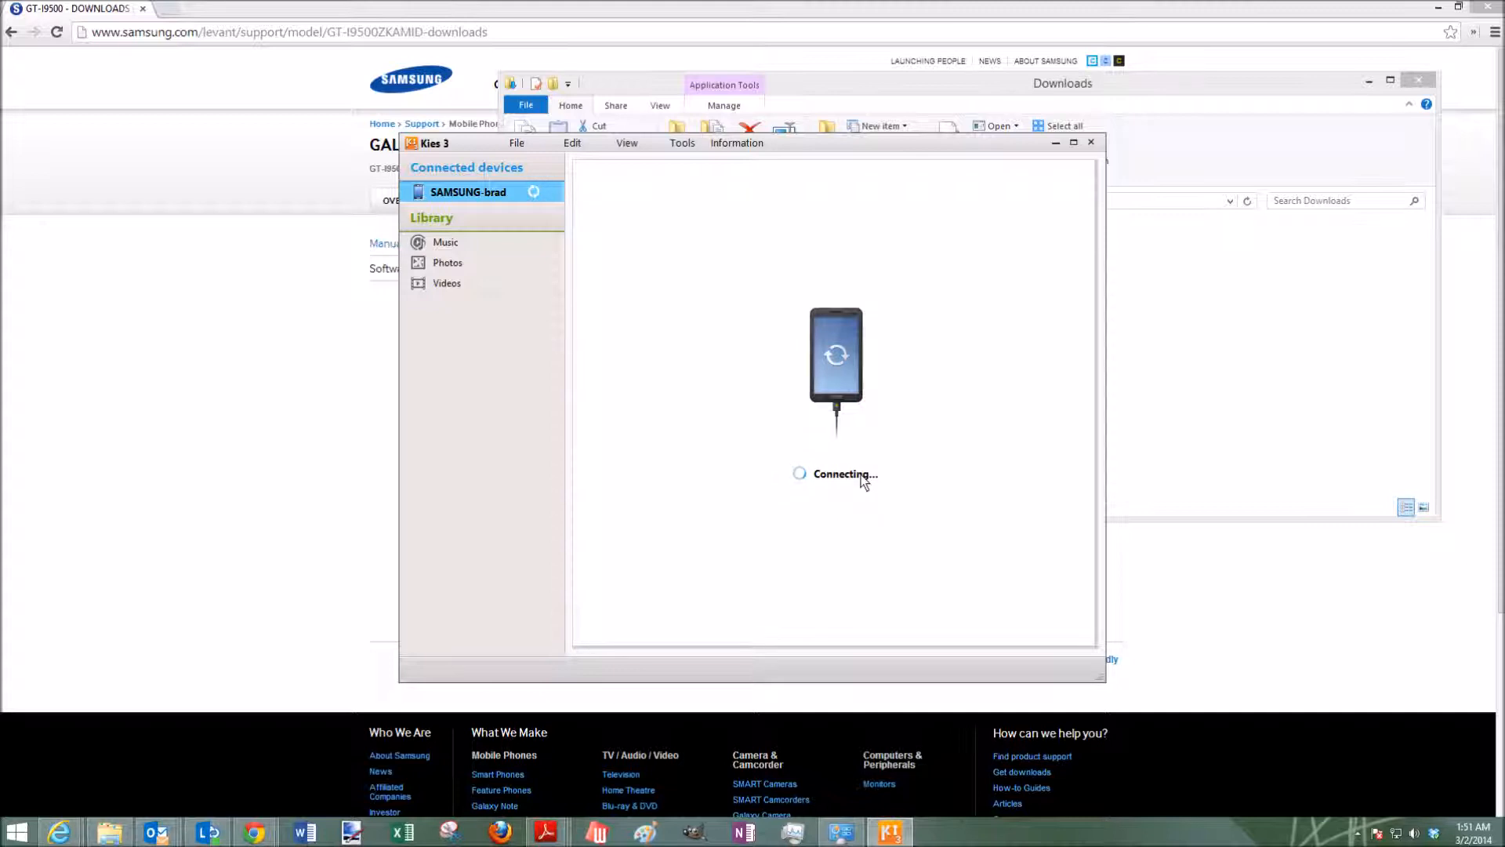
pyautogui.moveTo(870, 262)
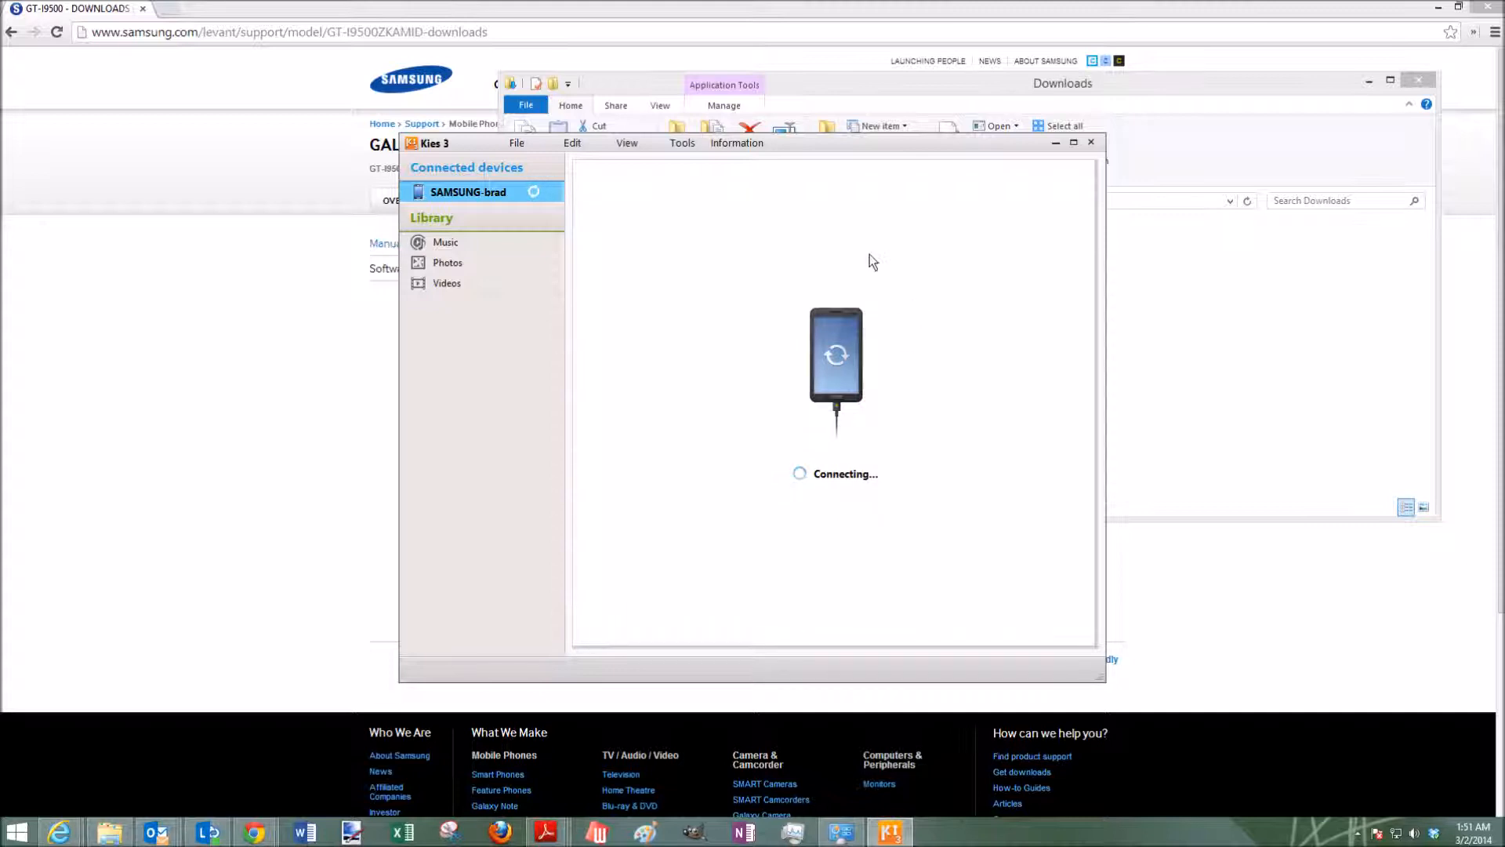
pyautogui.moveTo(892, 229)
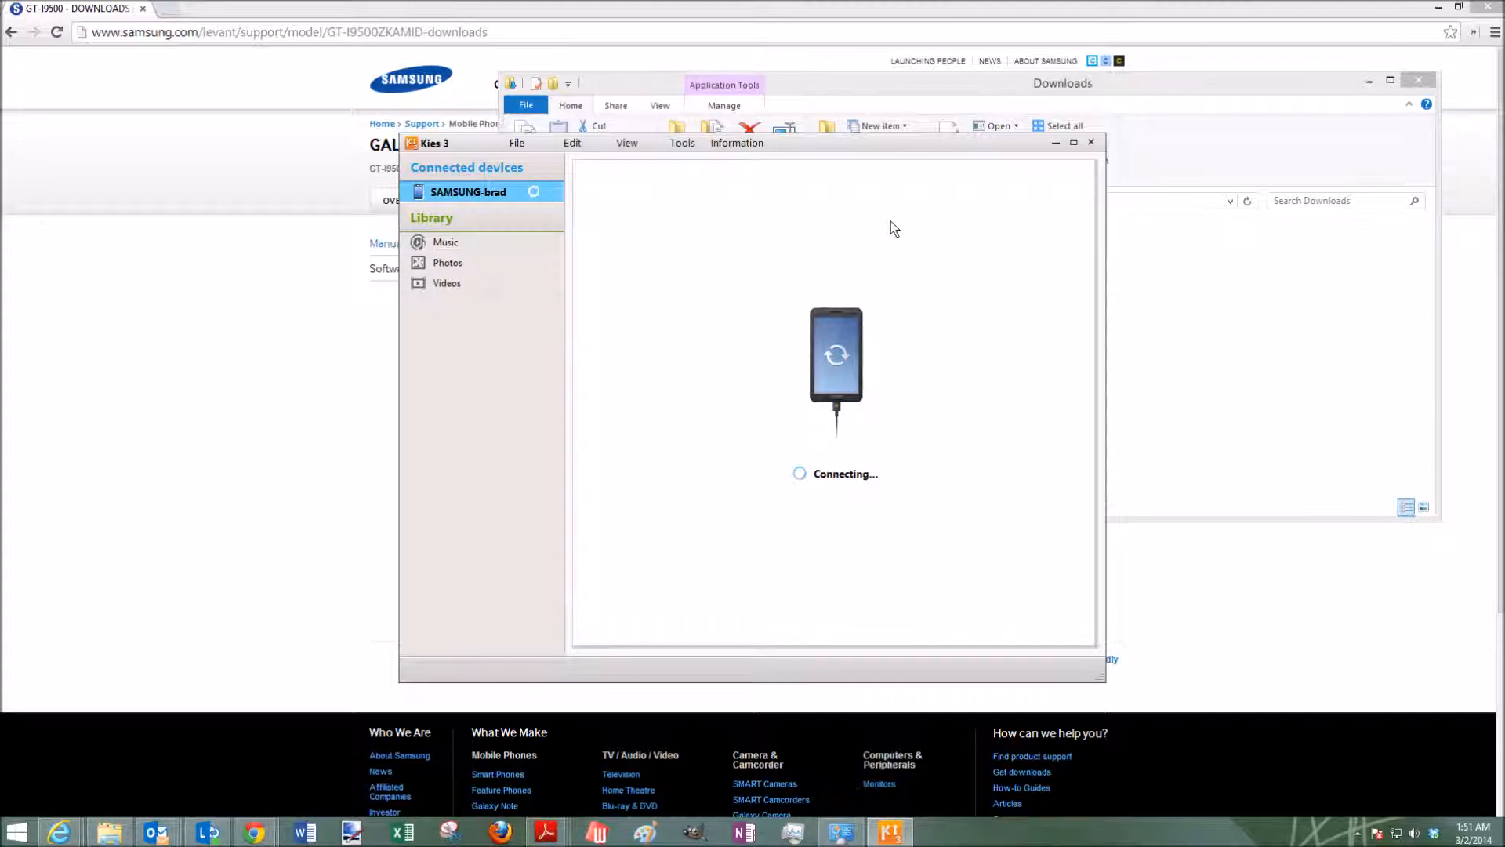
pyautogui.moveTo(959, 425)
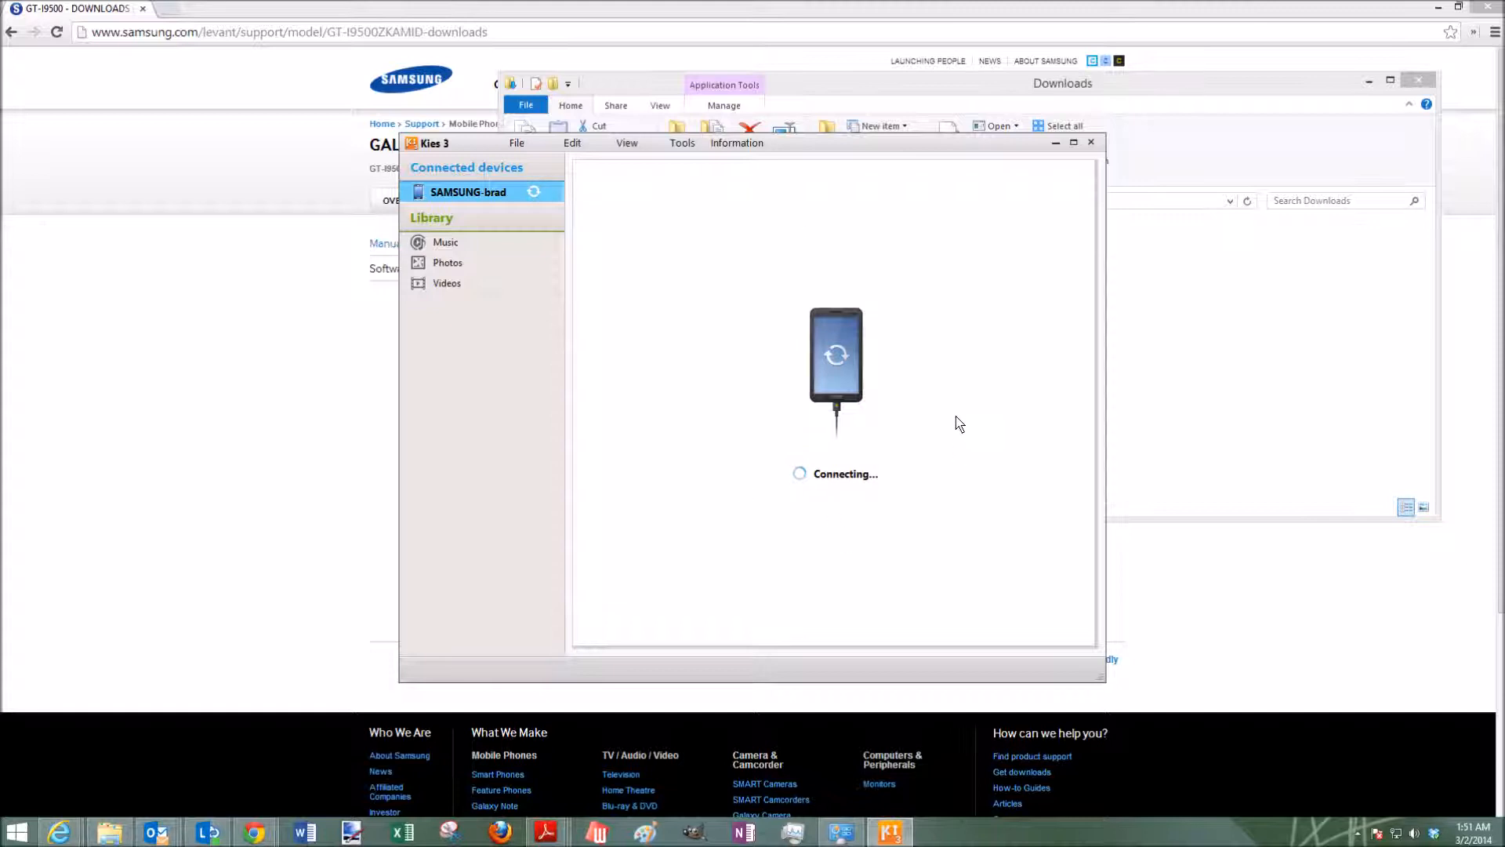
pyautogui.moveTo(687, 217)
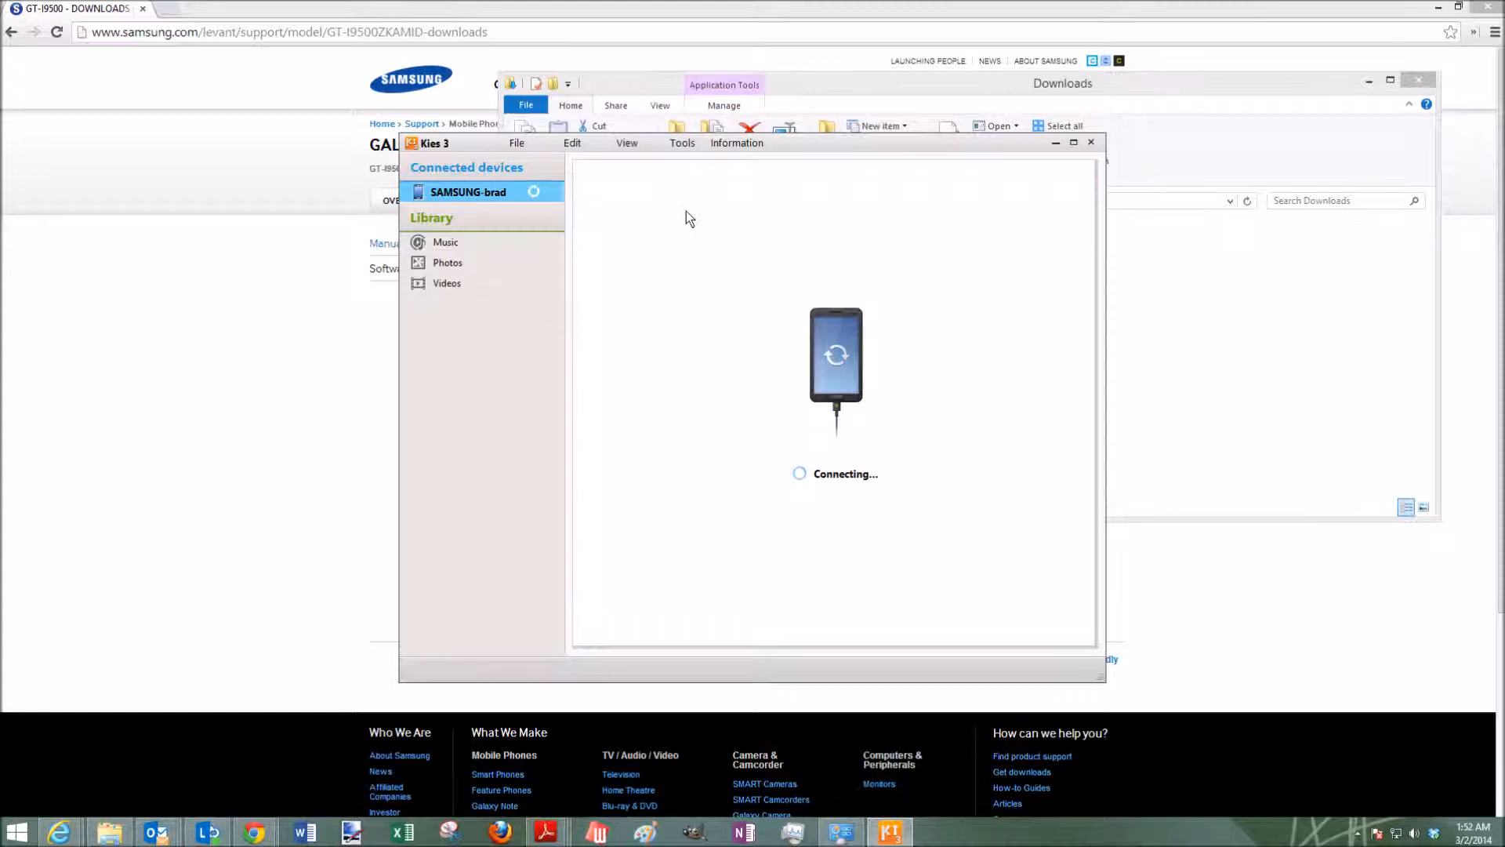
pyautogui.moveTo(741, 263)
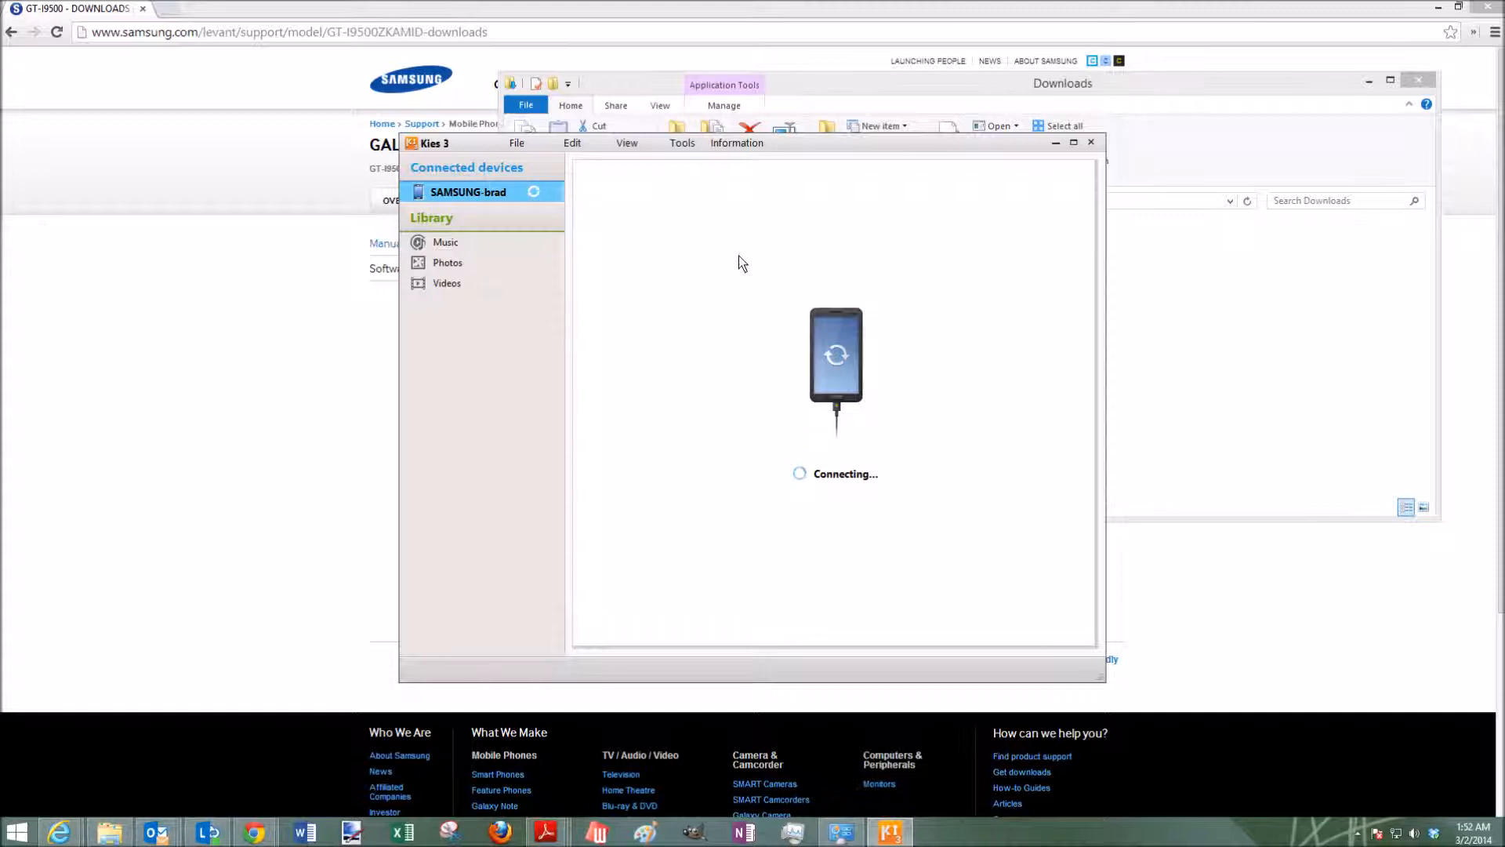